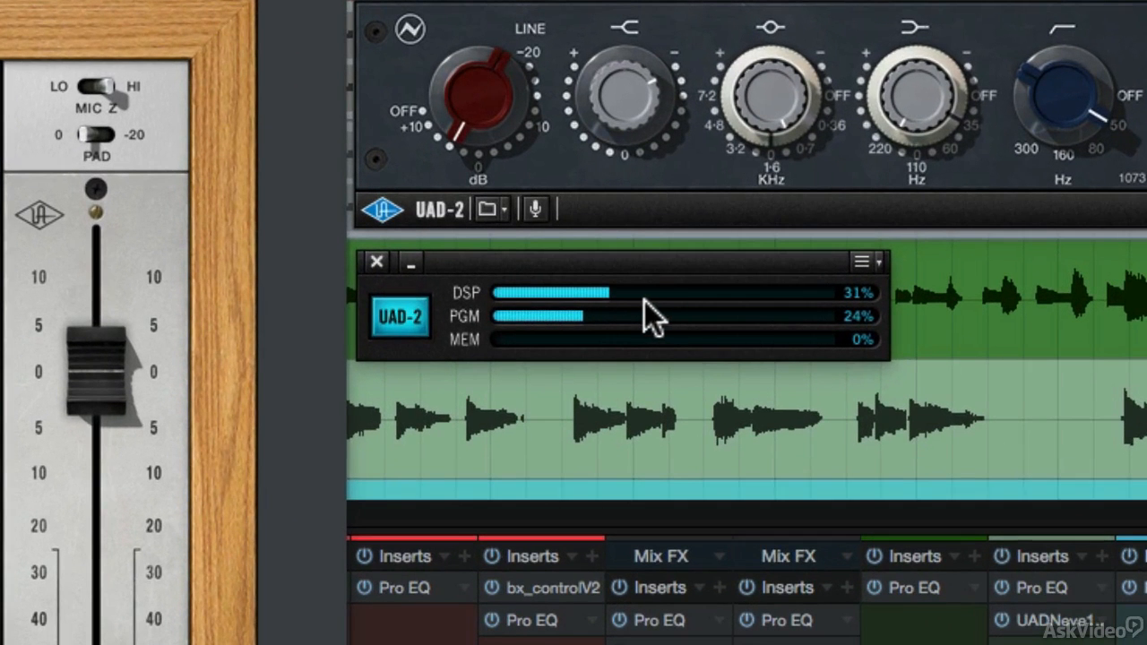
mouse_move(881, 329)
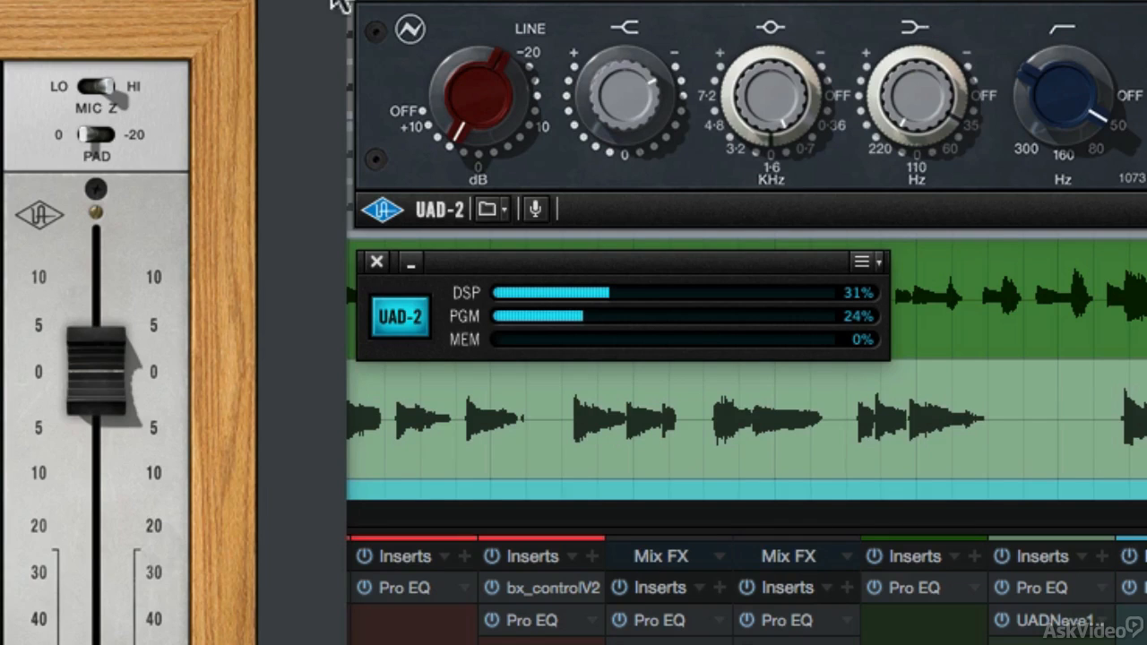
mouse_move(395, 22)
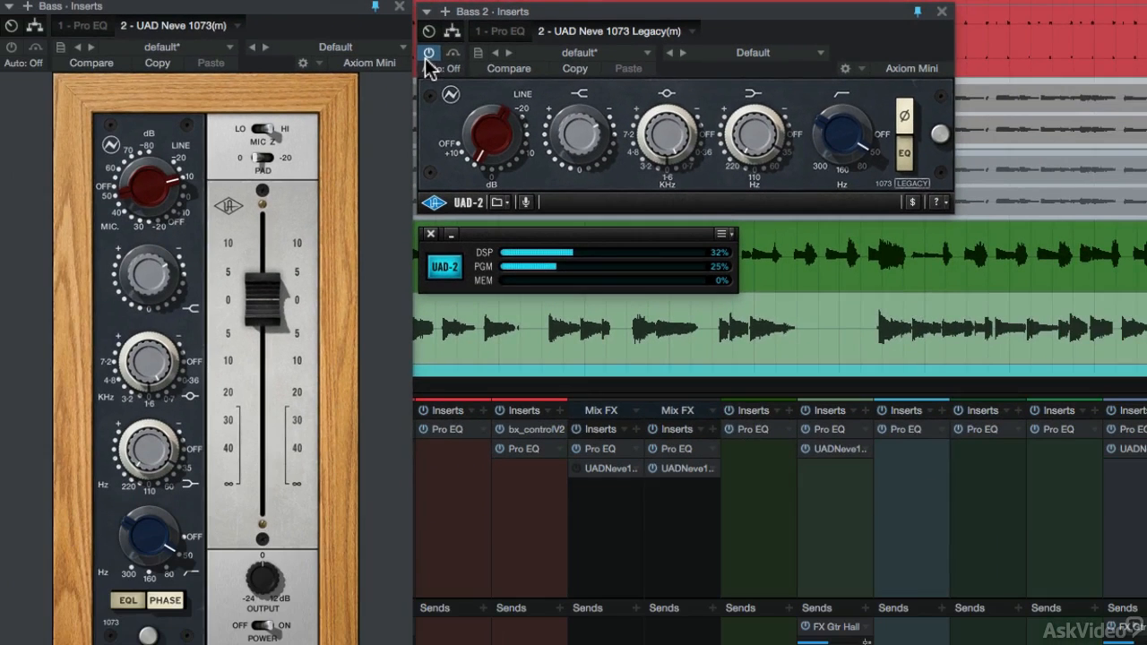
mouse_move(428, 53)
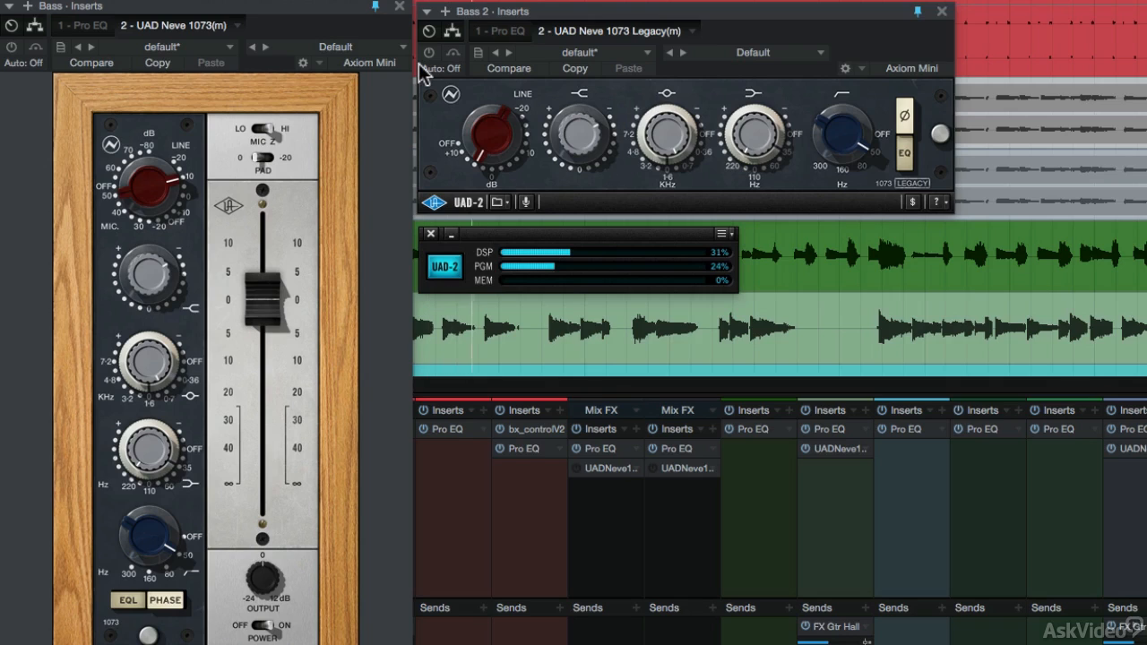
mouse_move(442, 55)
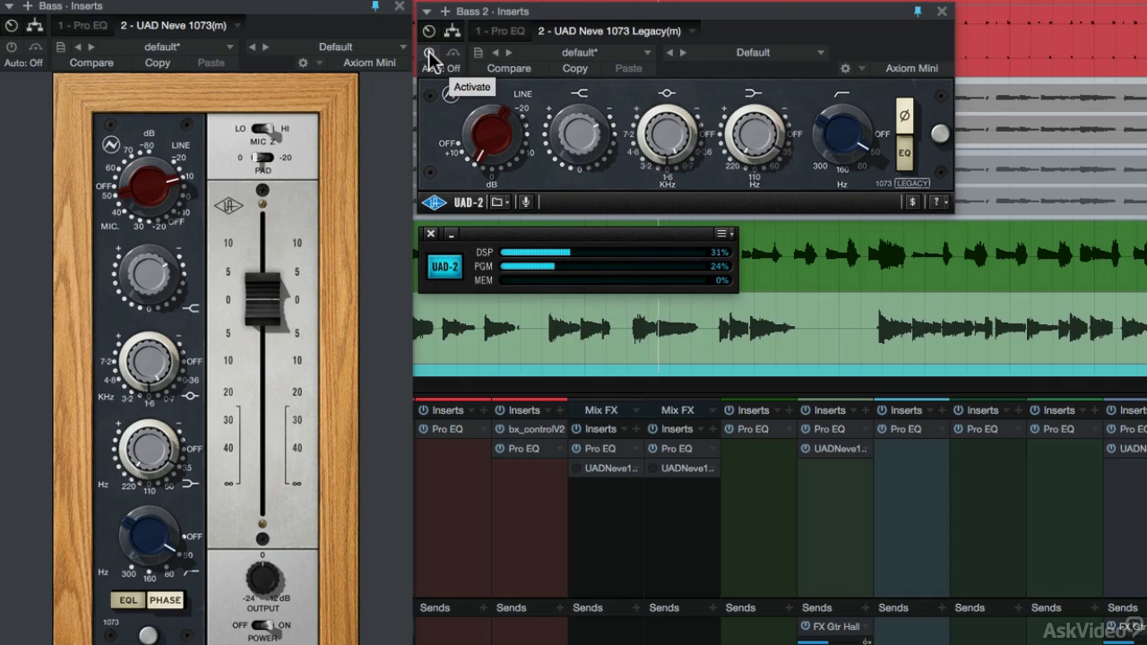
- Reactivate the Neve 1073 Legacy plugin in the Bass 2 inserts
click(436, 52)
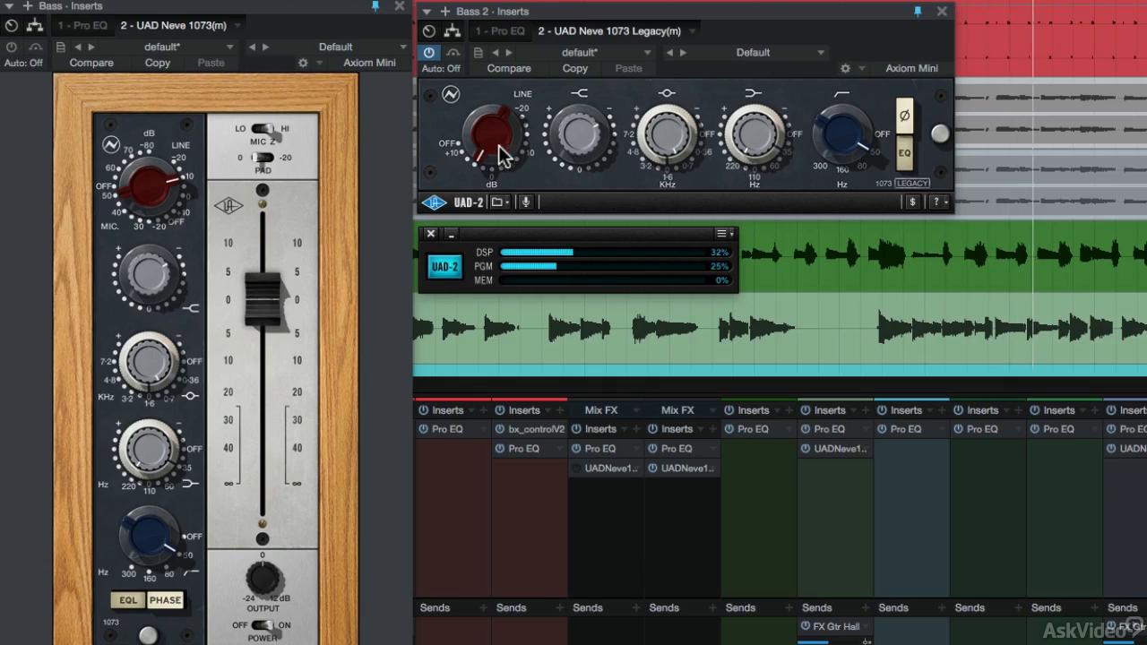
mouse_move(581, 159)
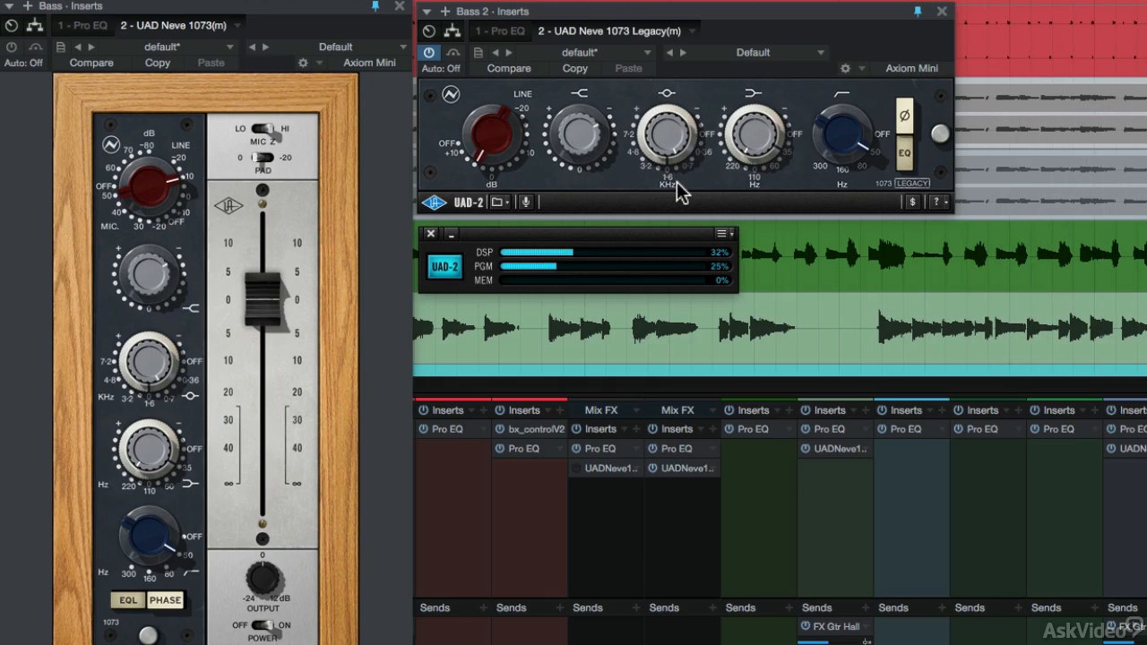
mouse_move(806, 170)
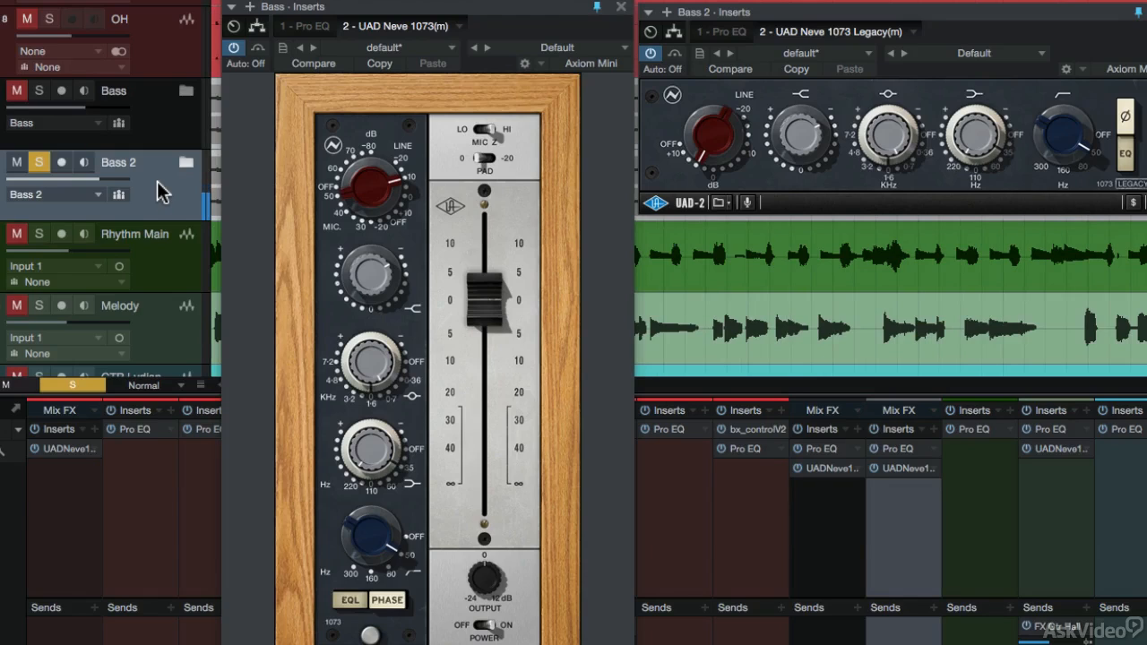
click(38, 90)
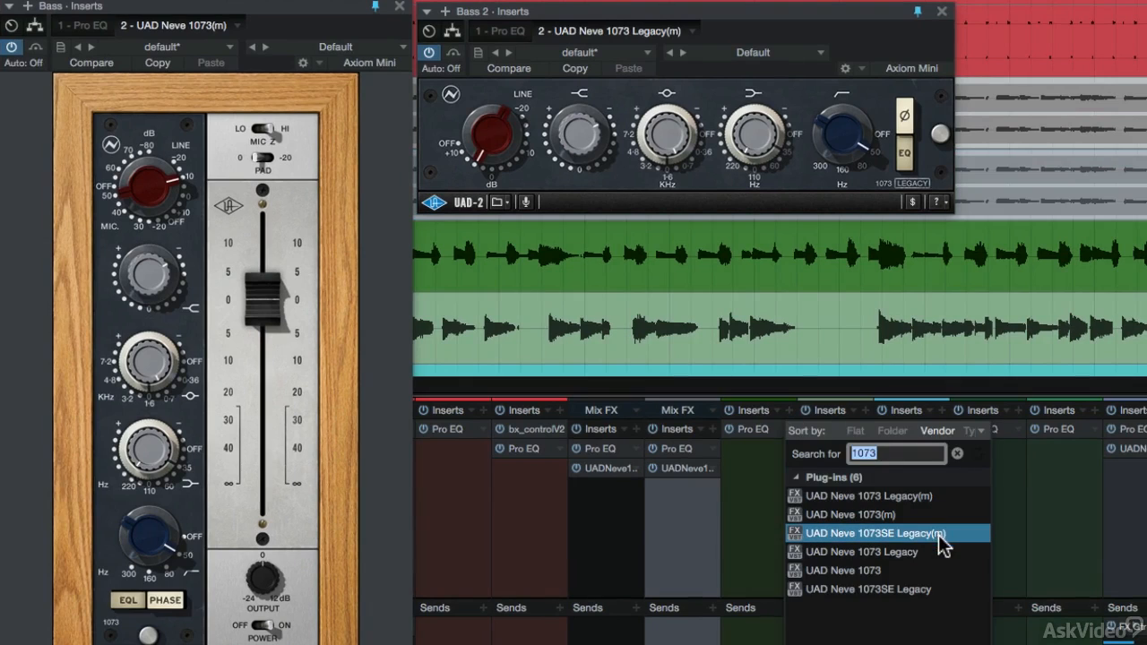
- Insert UAD Neve 1073SE Legacy(m) from the browser onto Rhythm Main
click(881, 532)
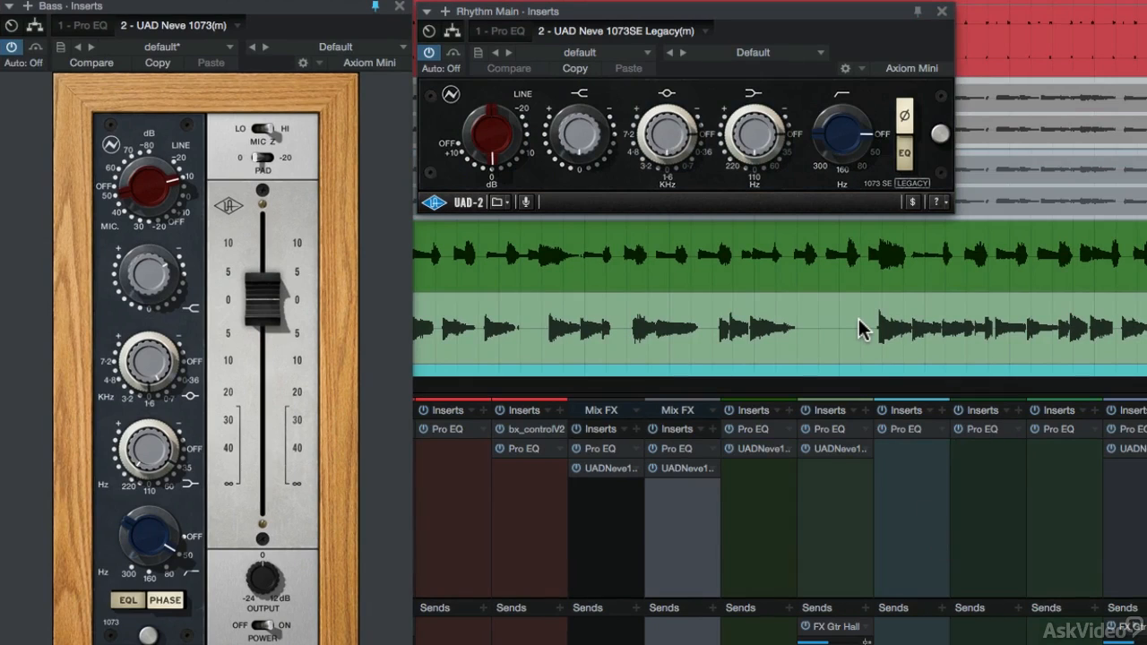